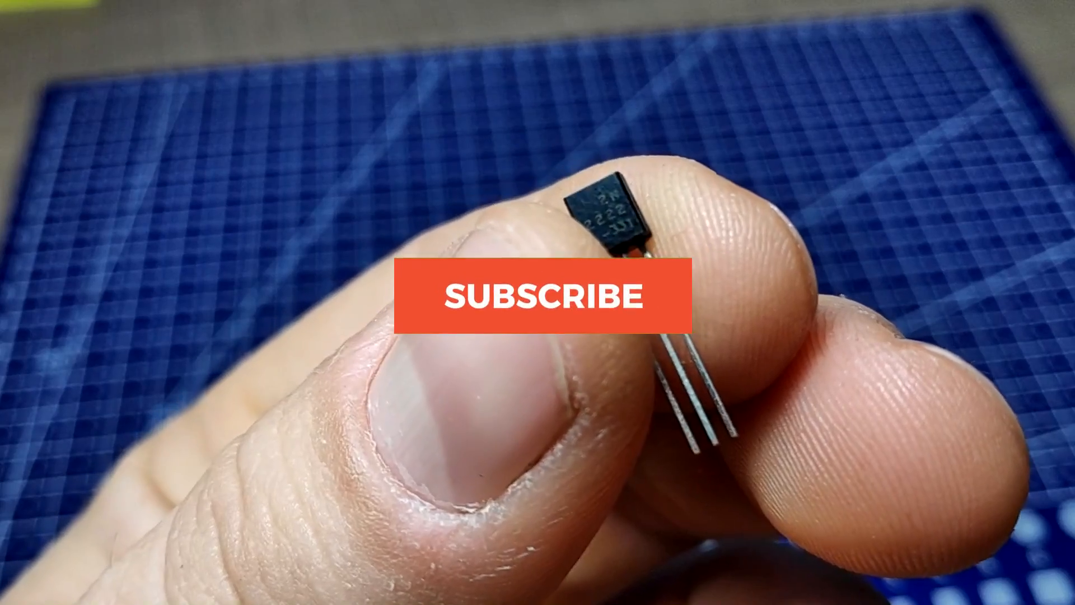
pyautogui.click(545, 296)
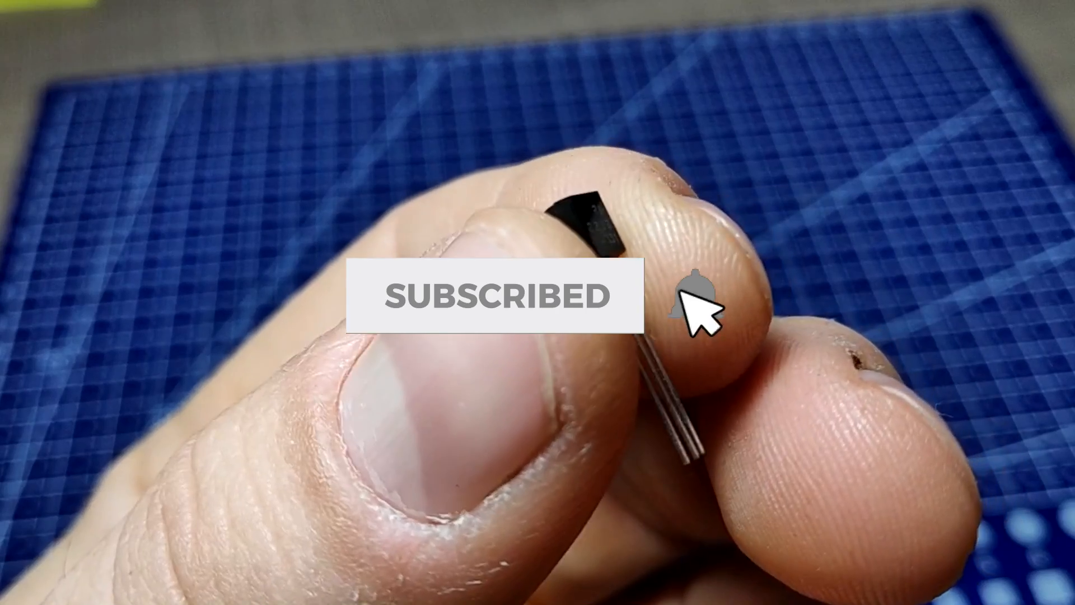